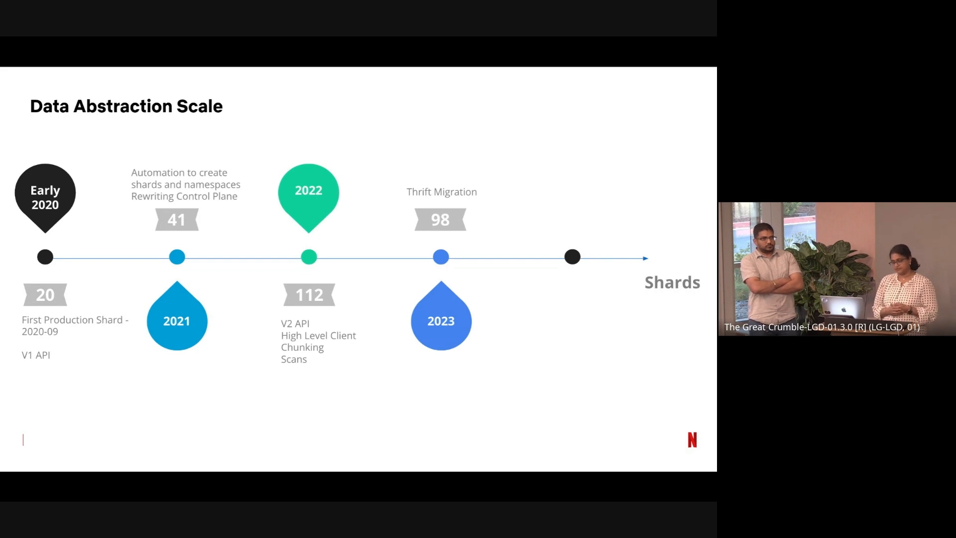
{"action": "key", "text": "right"}
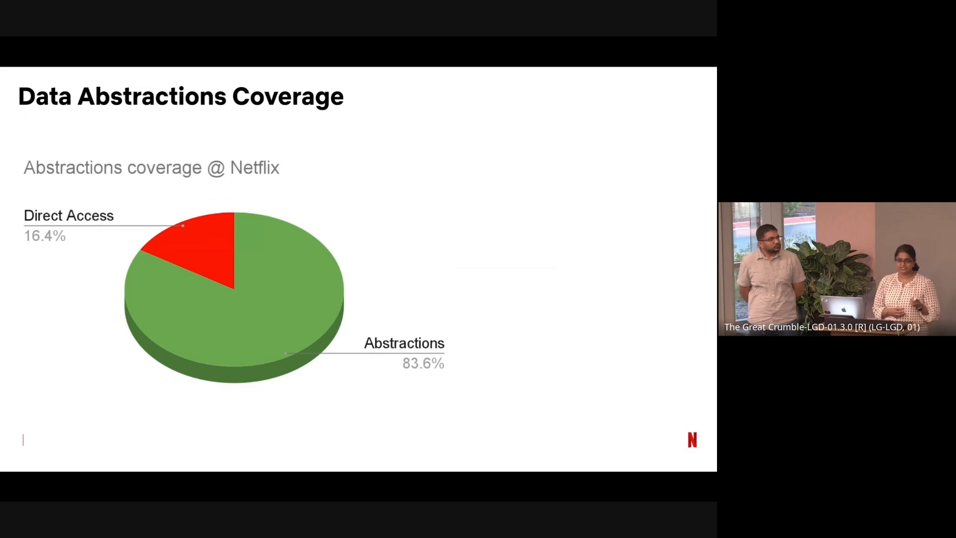
{"action": "key", "text": "right"}
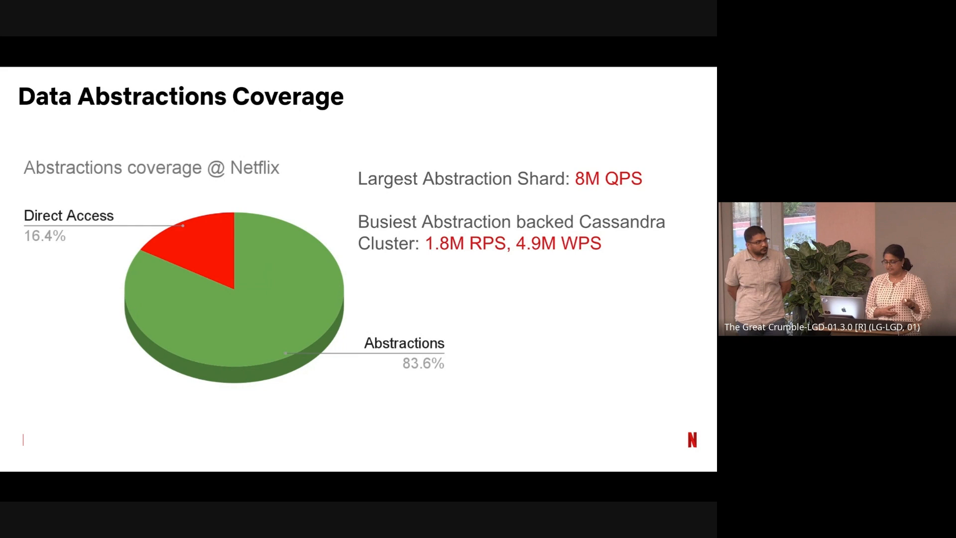
{"action": "key", "text": "Right"}
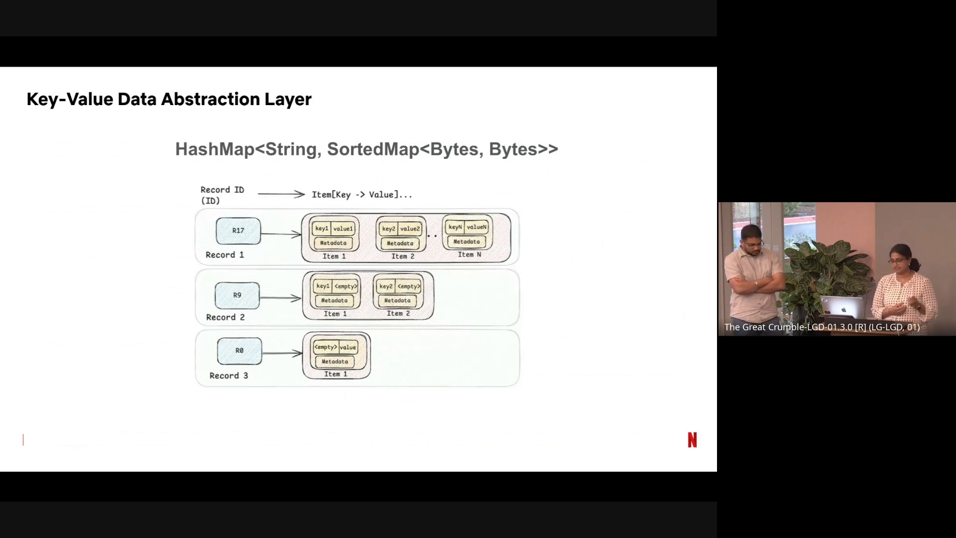
{"action": "key", "text": "Right"}
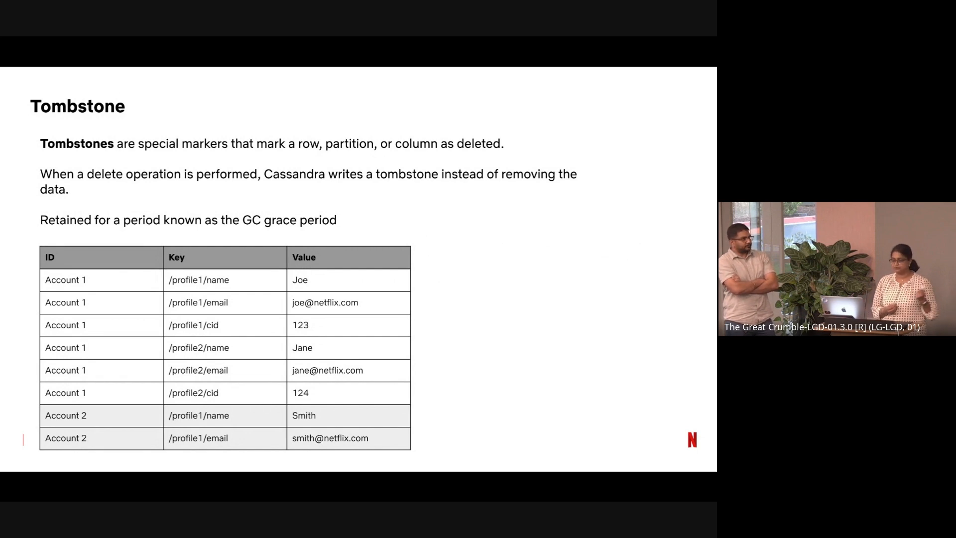
{"action": "key", "text": "Right"}
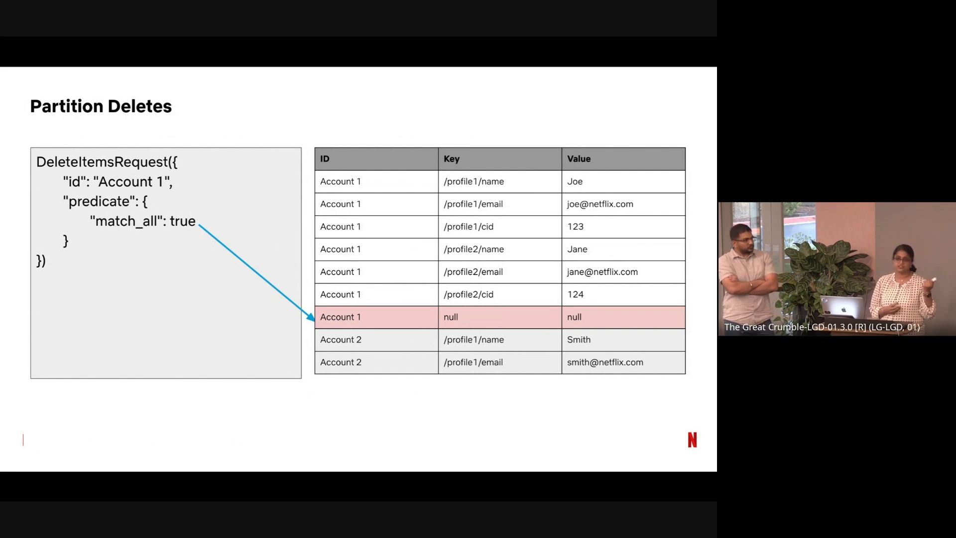
{"action": "key", "text": "Right"}
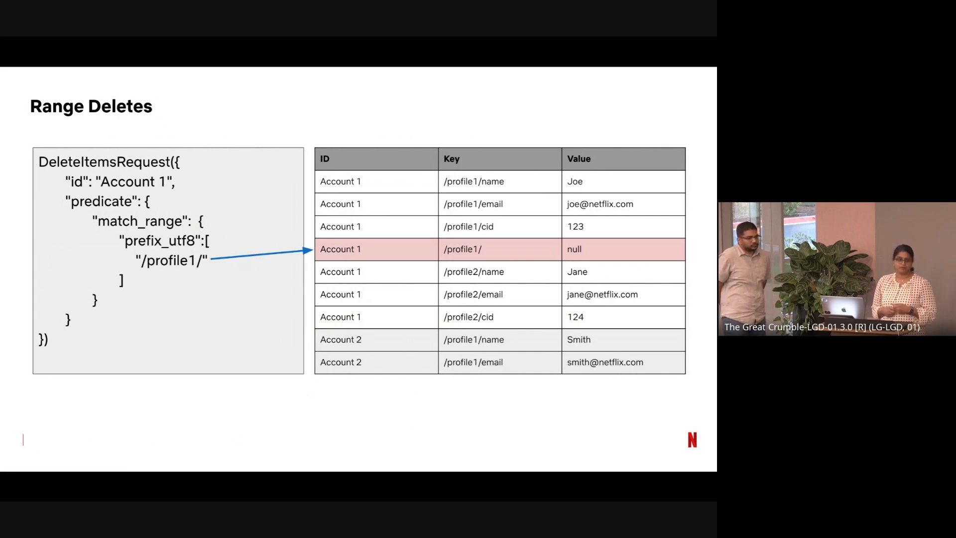
{"action": "key", "text": "Right"}
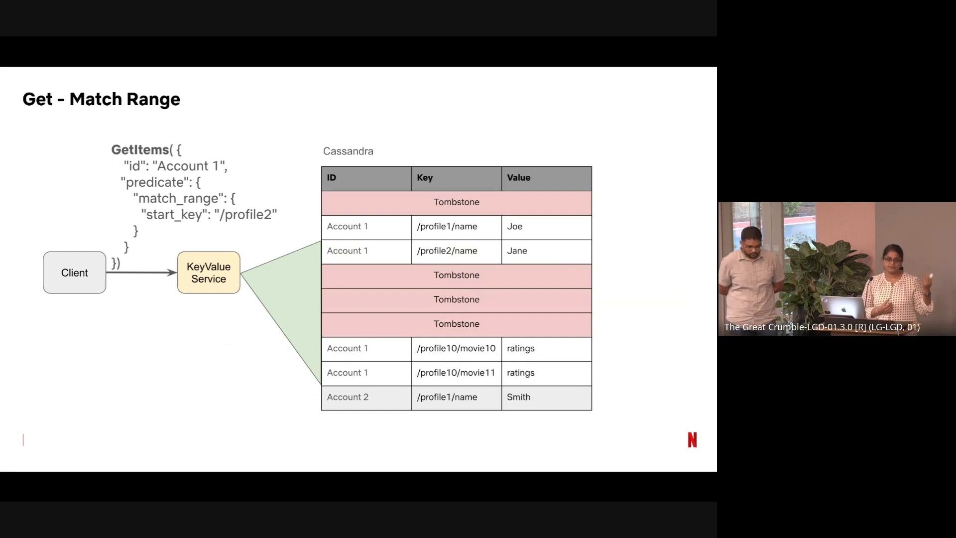
{"action": "key", "text": "Right"}
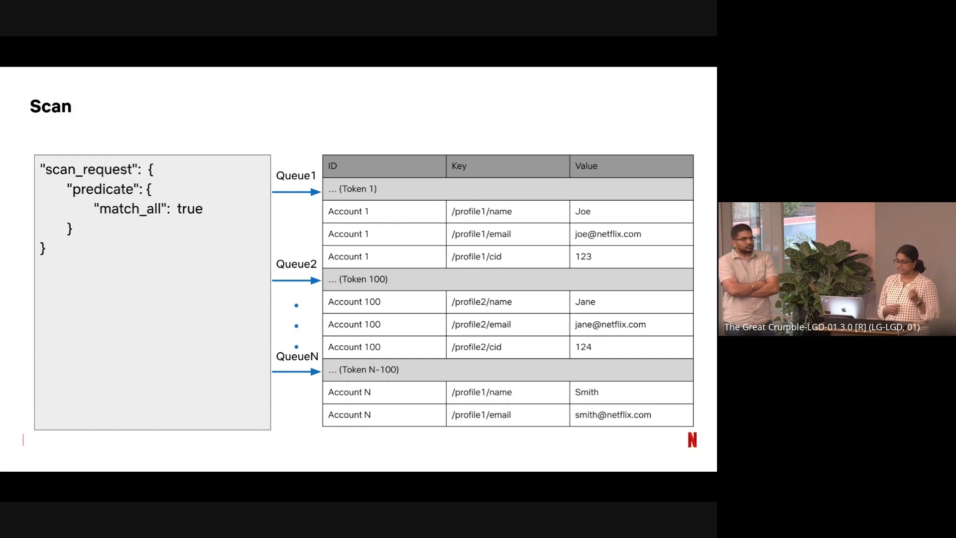
{"action": "key", "text": "Right"}
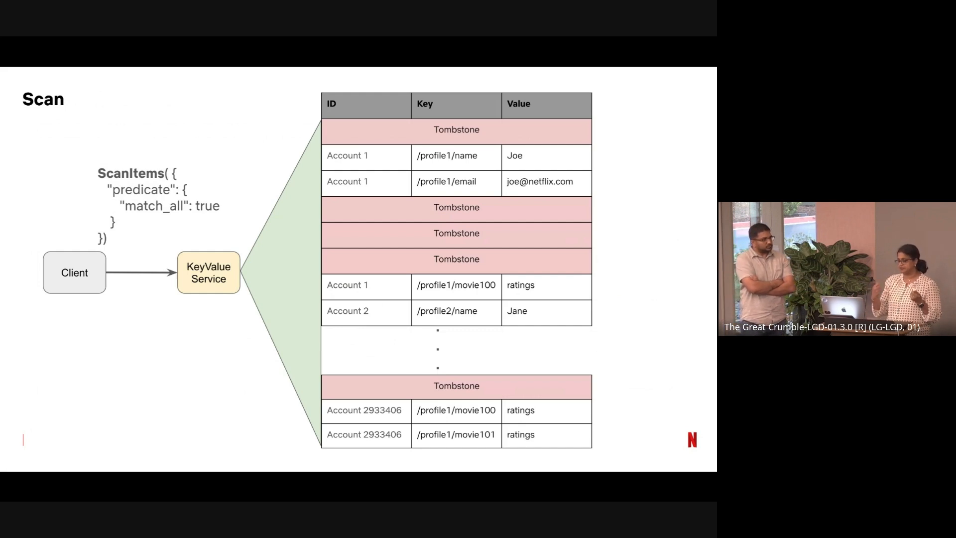
{"action": "key", "text": "Right"}
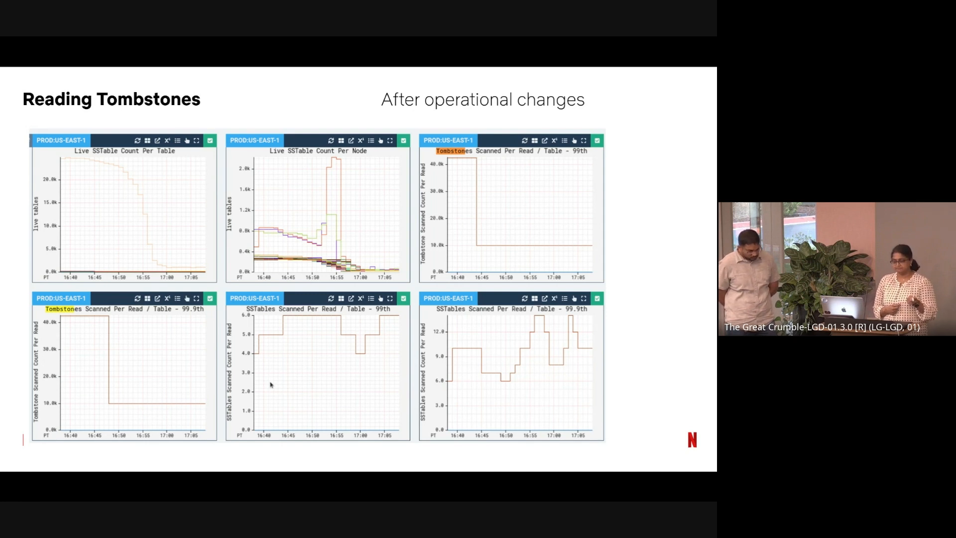
{"action": "key", "text": "Right"}
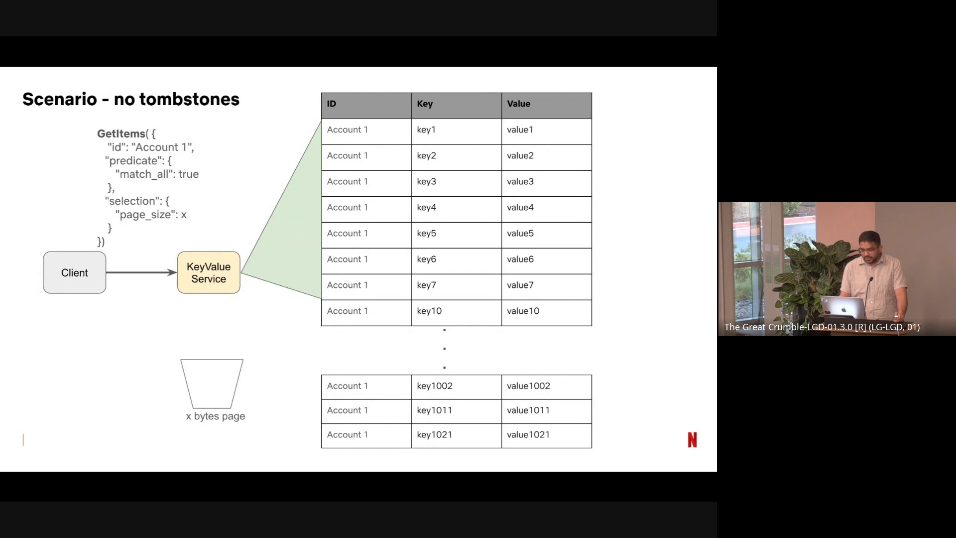
{"action": "key", "text": "Right"}
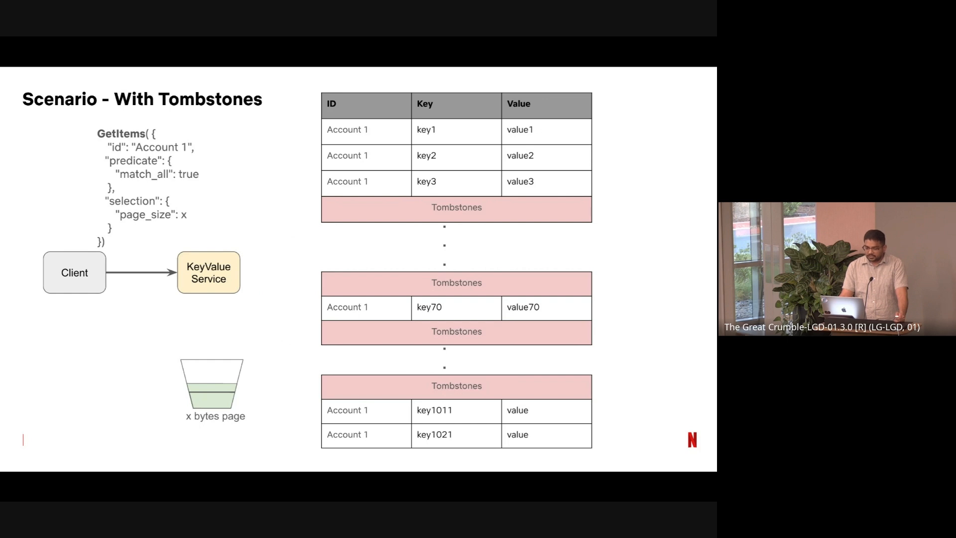
{"action": "key", "text": "Right"}
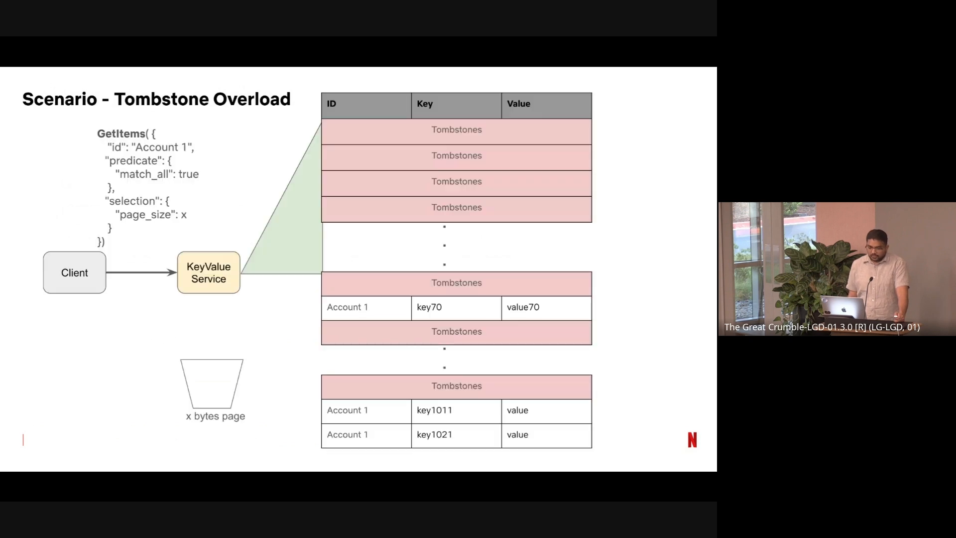
{"action": "key", "text": "Right"}
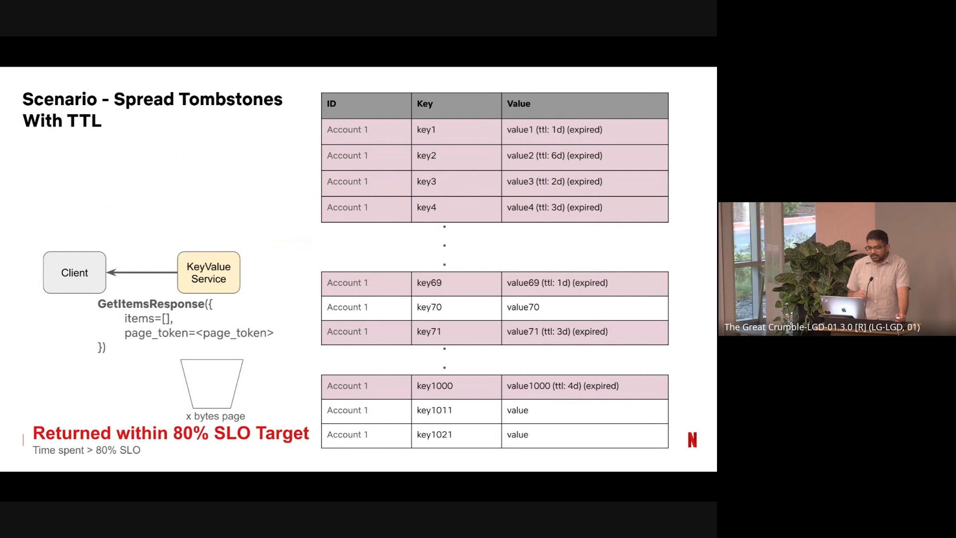
{"action": "key", "text": "Right"}
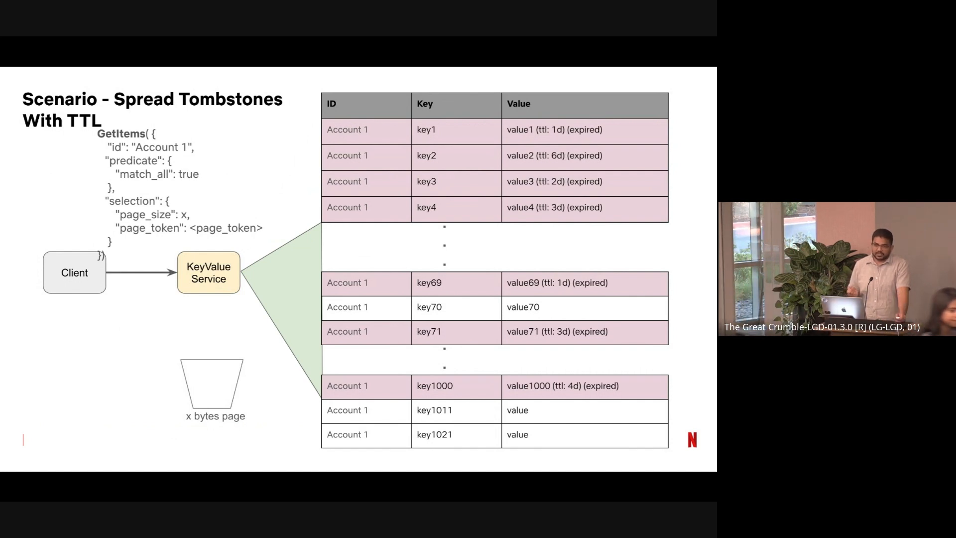